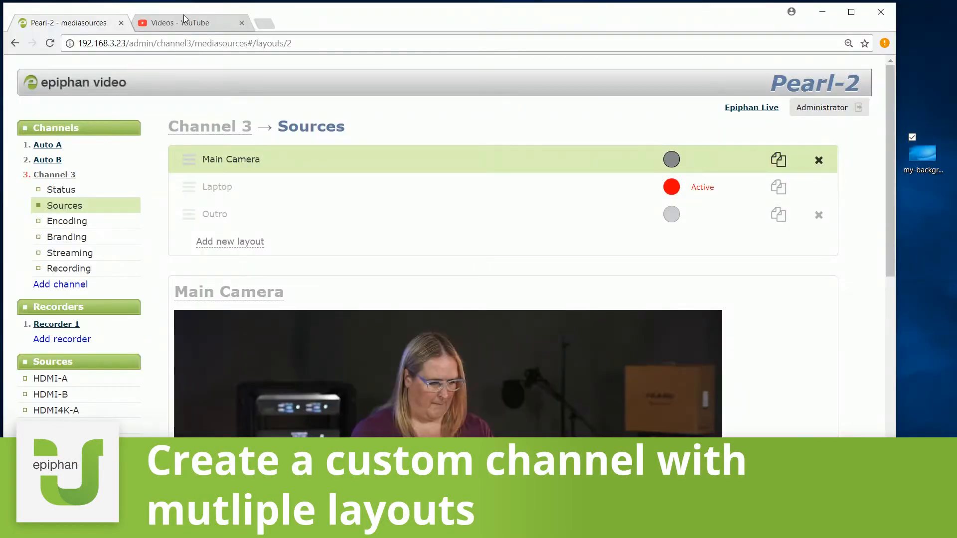
- Switch from the Pearl-2 Channel 3 sources page to the YouTube videos page
click(190, 23)
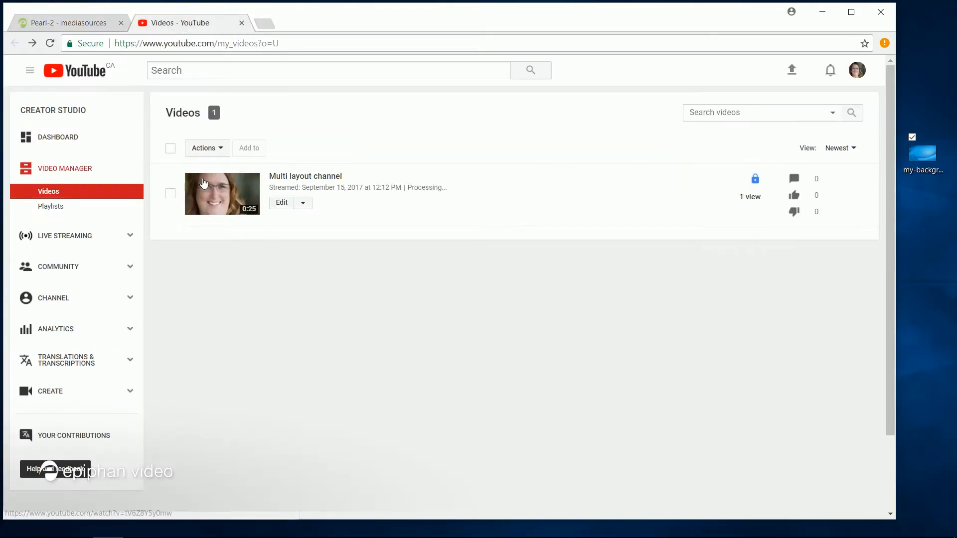
- Play the 'Multi layout channel' recording through to its 'Thank you!' Outro slide
click(222, 194)
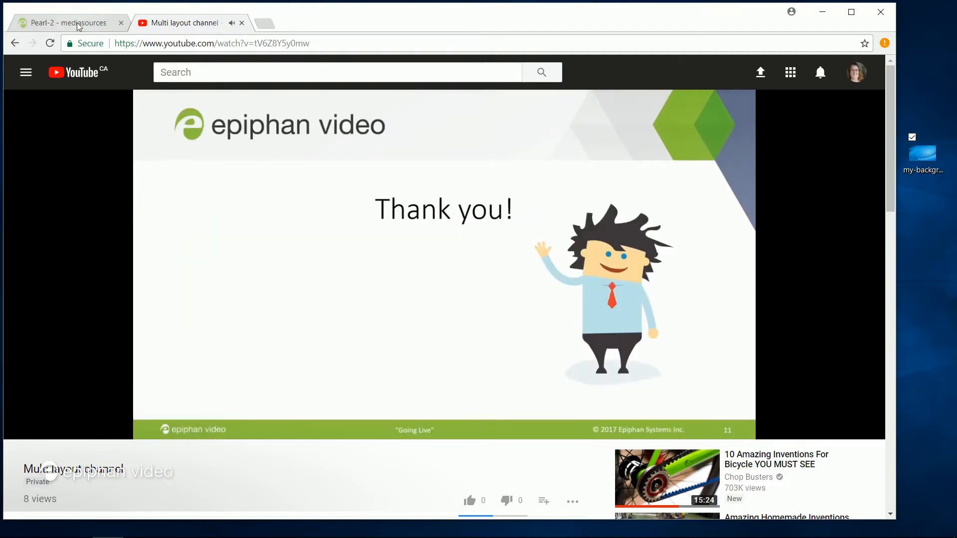
- Add a fourth channel with its Default layout and rename it 'multi'
click(66, 23)
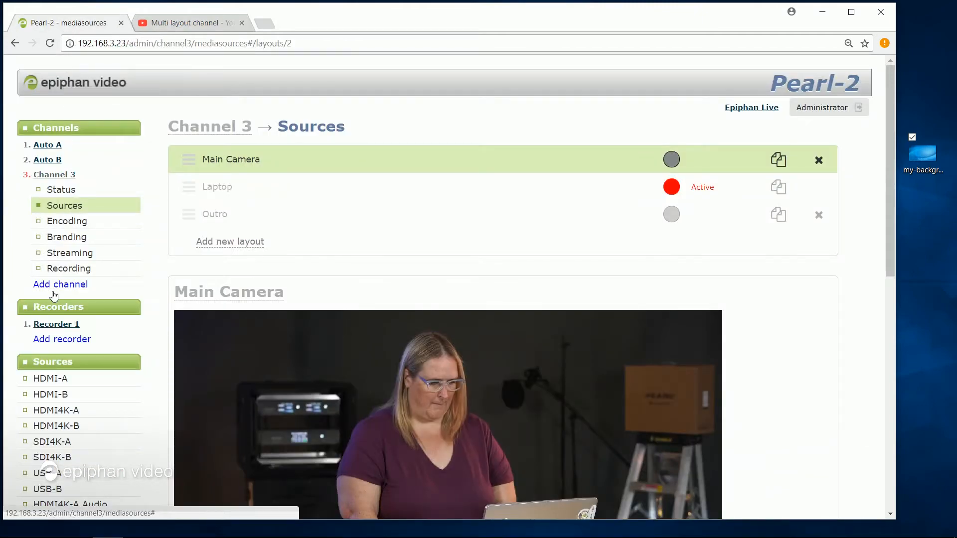
mouse_move(60, 289)
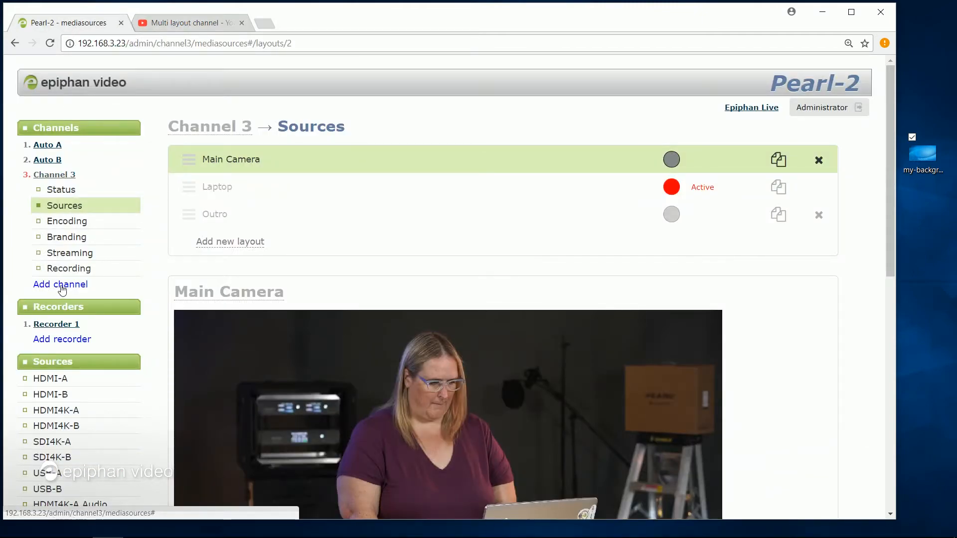
click(60, 284)
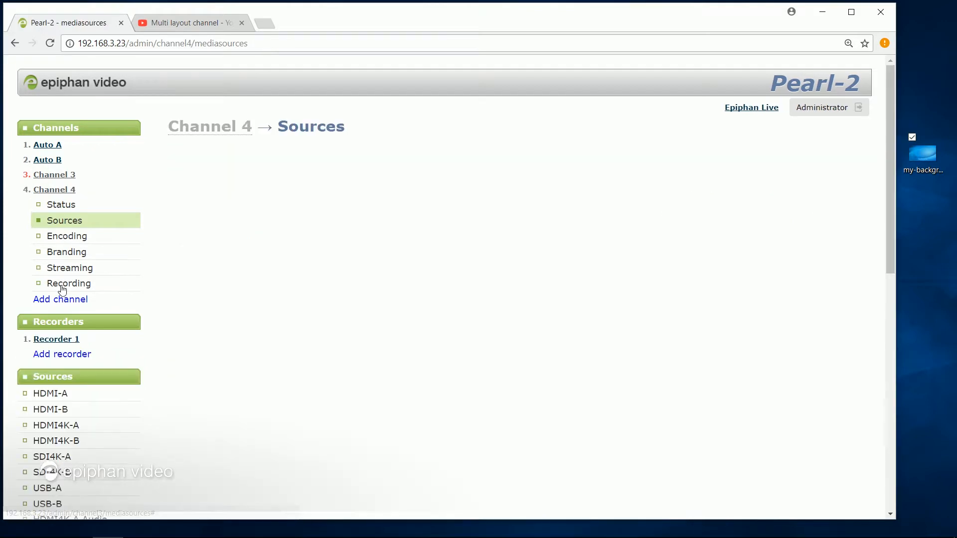
click(63, 221)
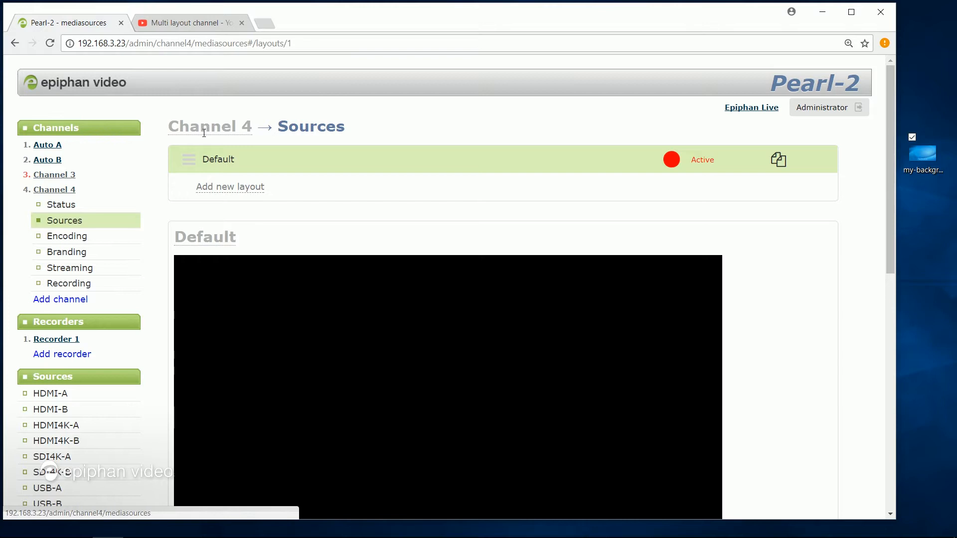
double_click(210, 127)
text(multi)
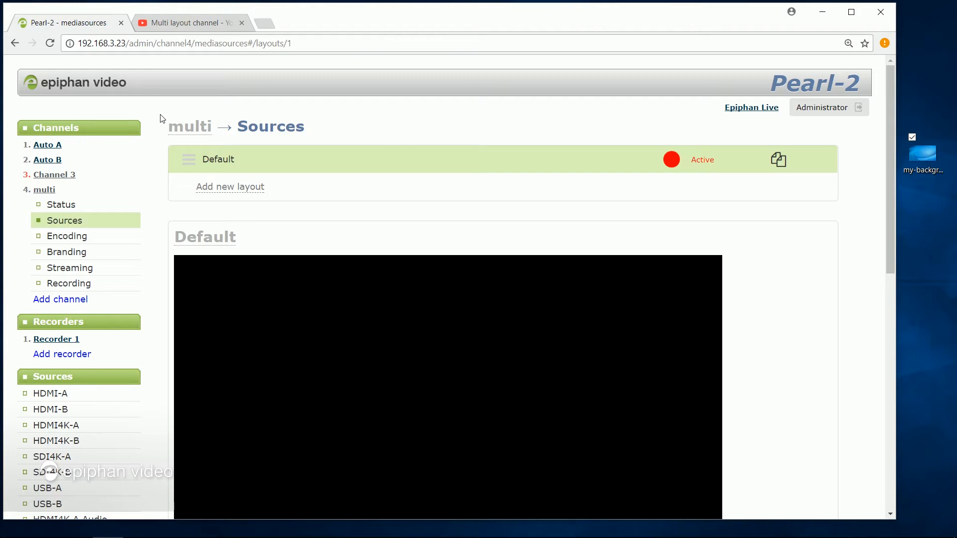
mouse_move(199, 238)
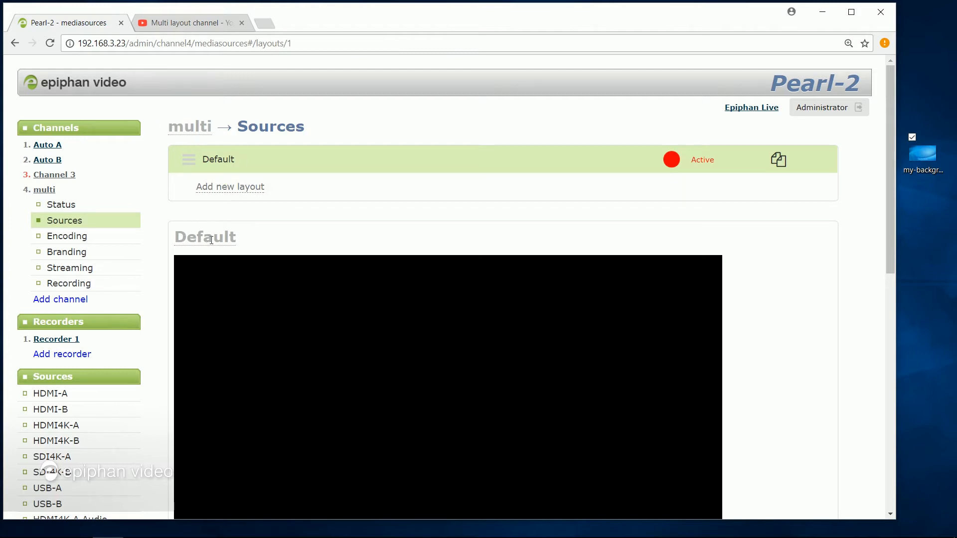
- Add HDMI4K-A as a full-frame video source with HDMI4K-B Audio and name the layout 'camera'
scroll(down, 3)
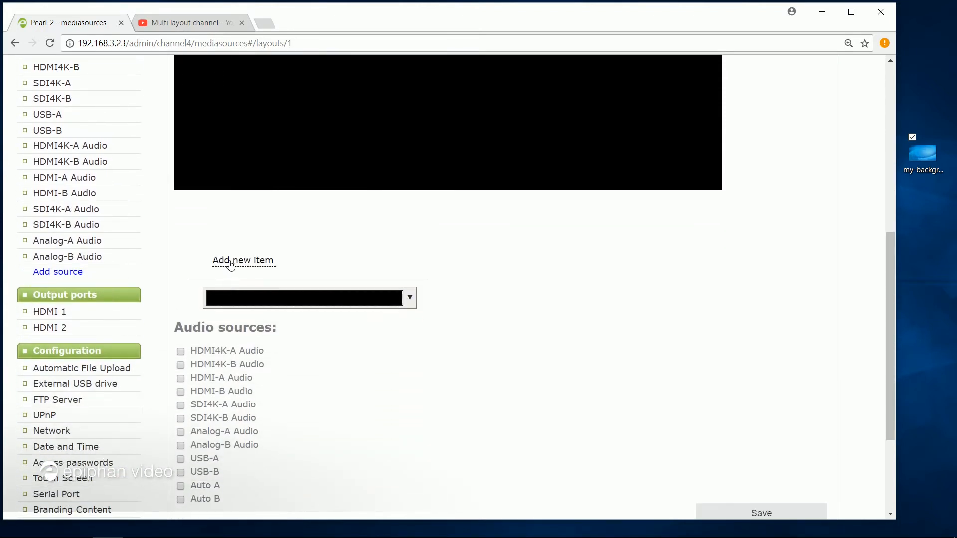
click(242, 259)
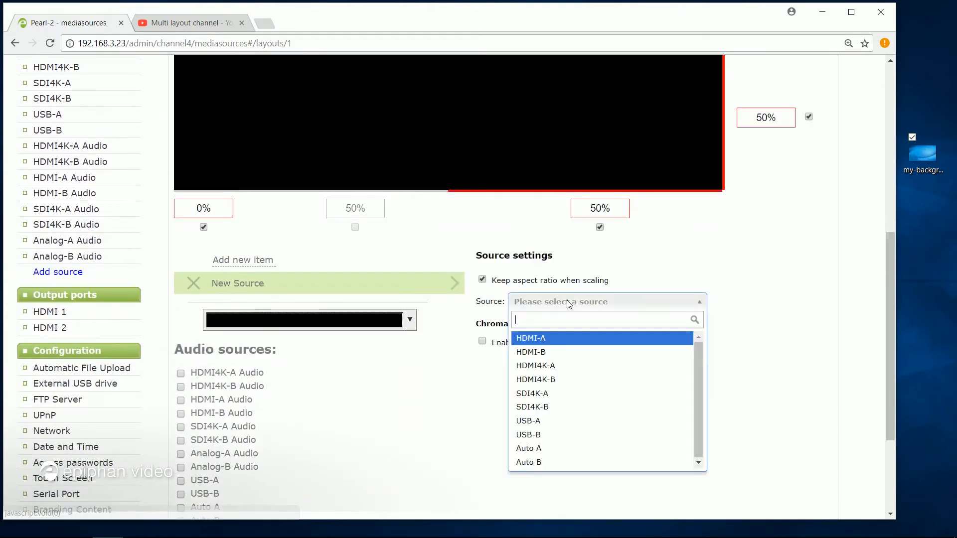
mouse_move(572, 369)
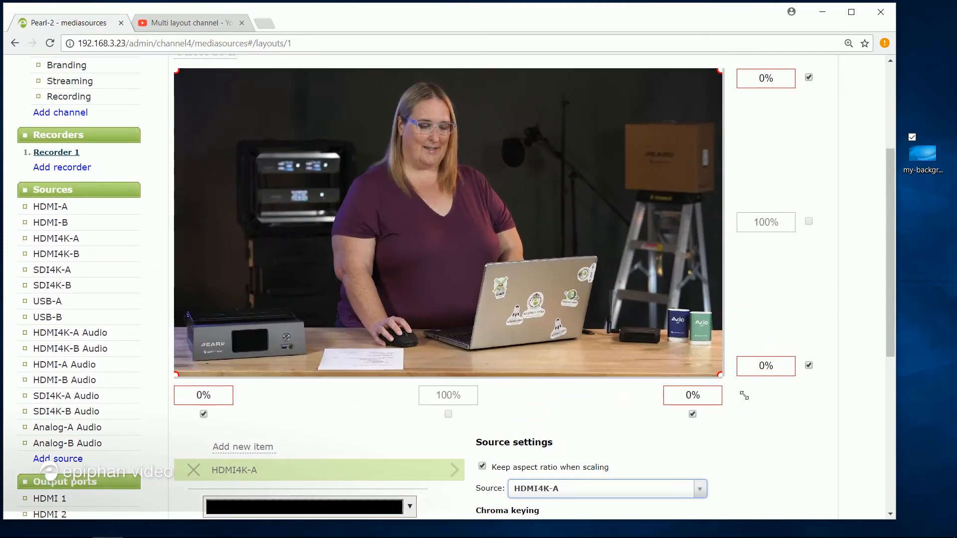
scroll(down, 3)
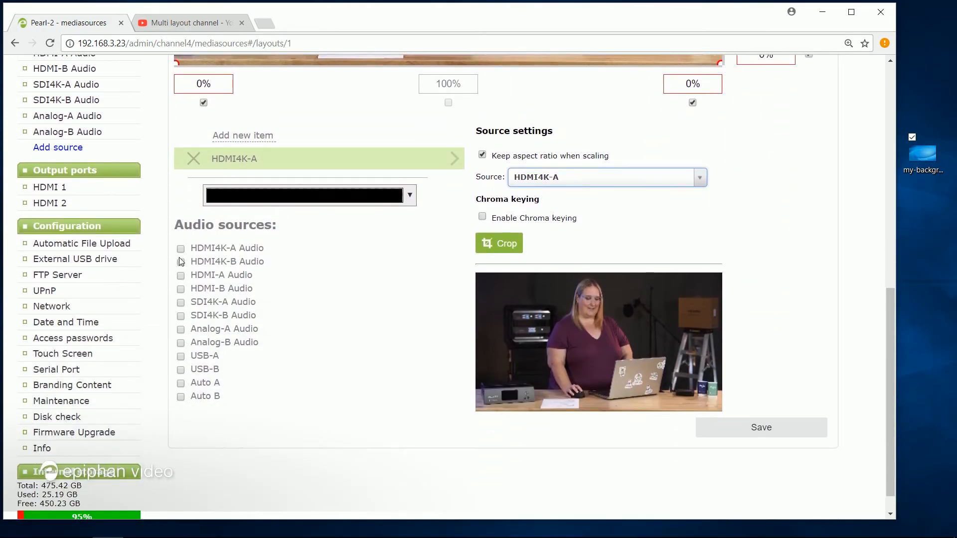
click(180, 262)
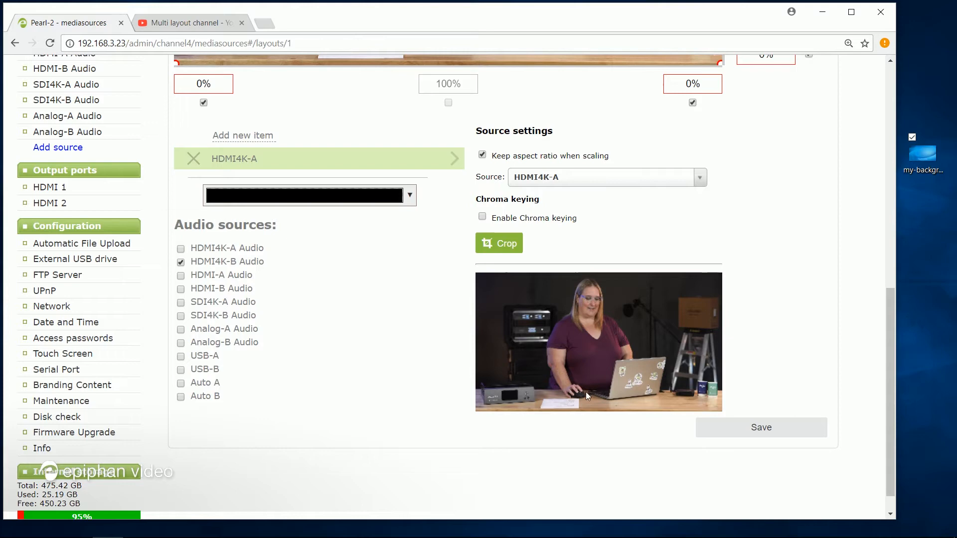
mouse_move(761, 430)
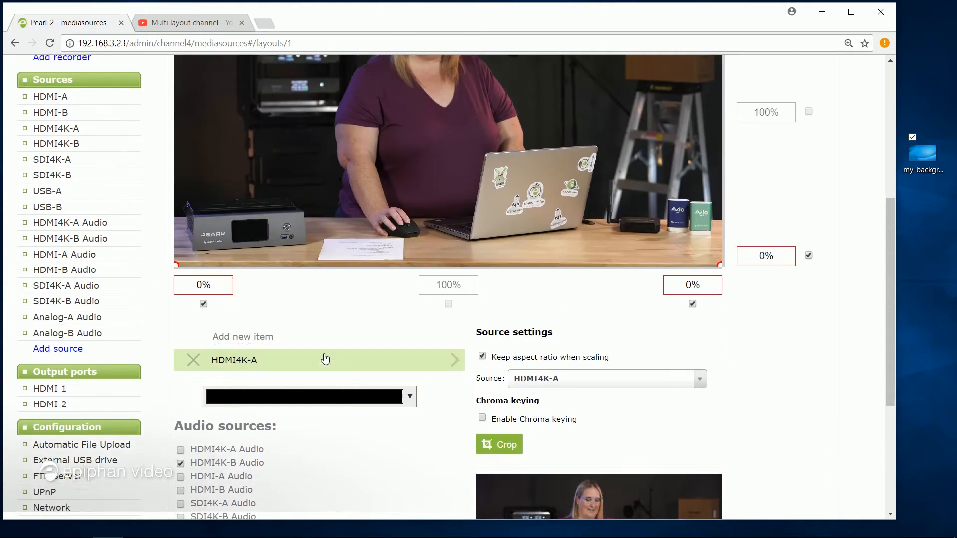
scroll(up, 3)
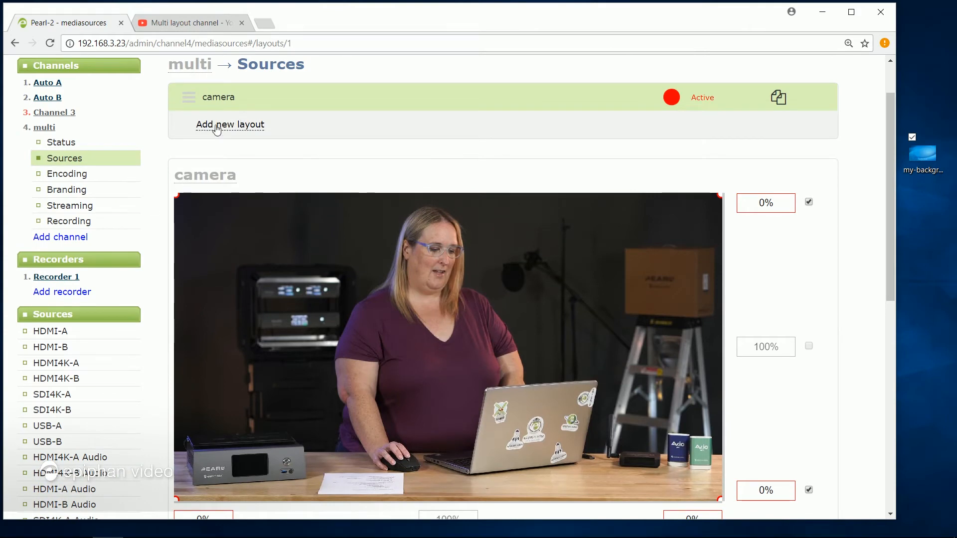
- Create a 'slides' layout with HDMI-B full-frame and HDMI4K-B Audio, then save it
click(229, 125)
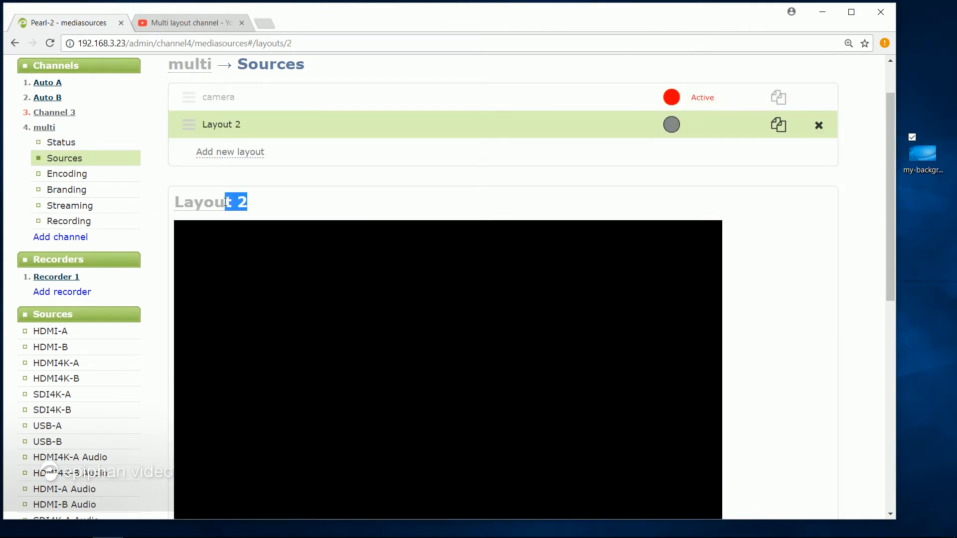
key(ctrl+a)
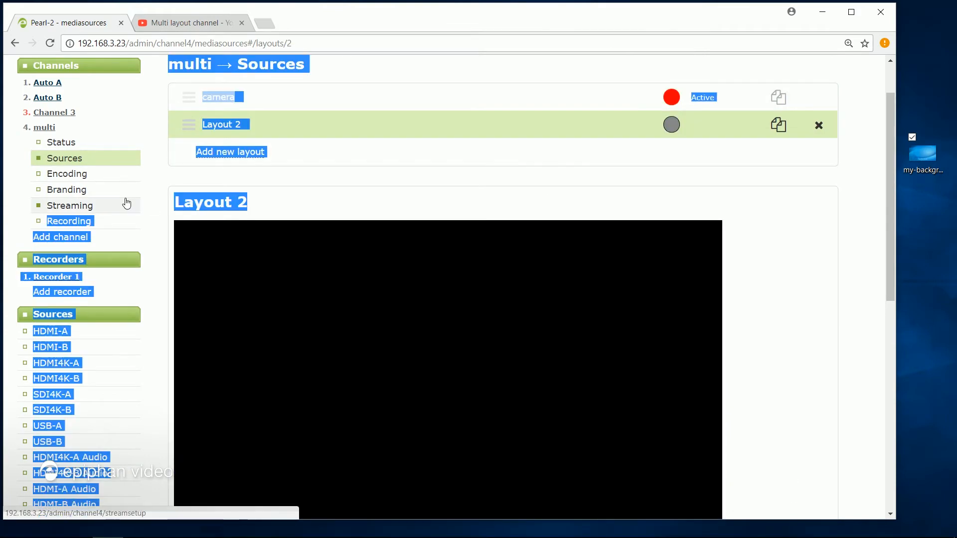
double_click(210, 202)
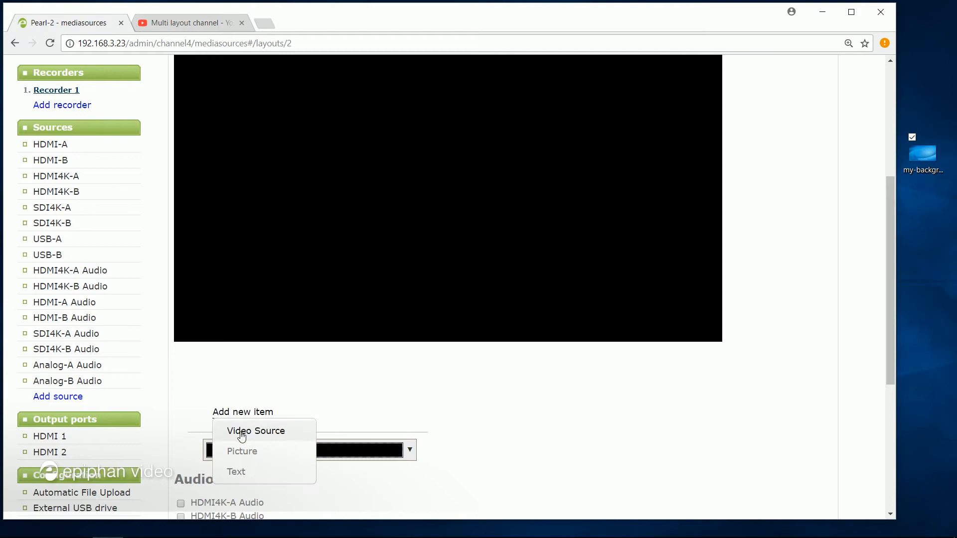
click(256, 431)
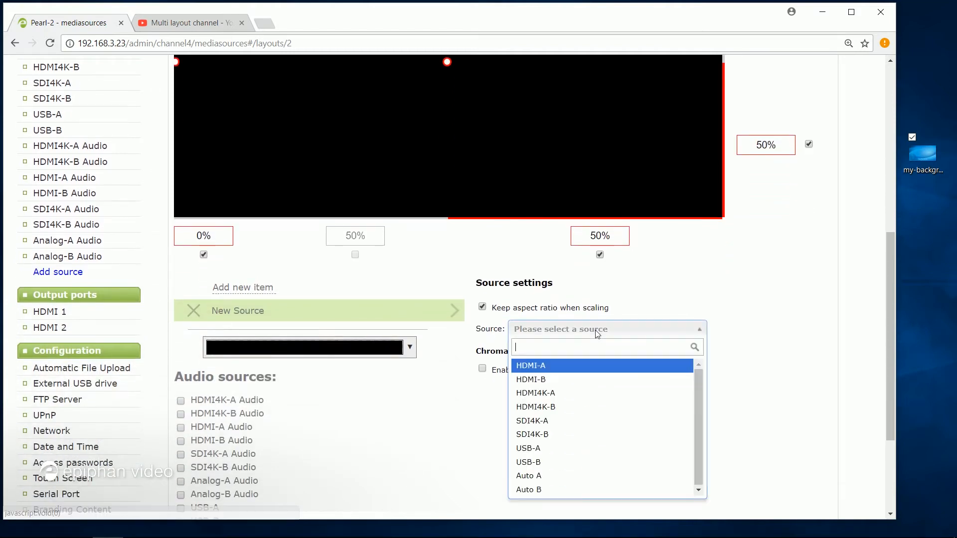
mouse_move(547, 379)
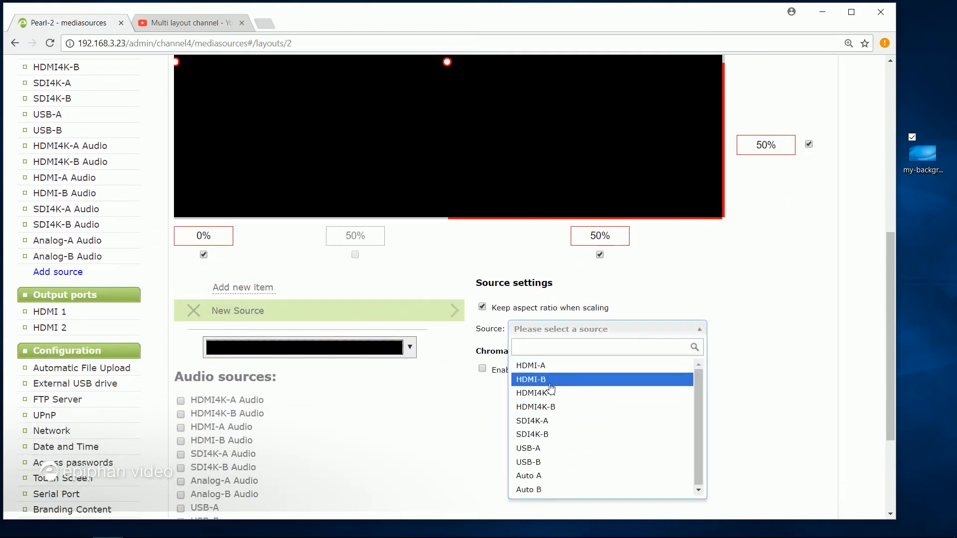
mouse_move(547, 385)
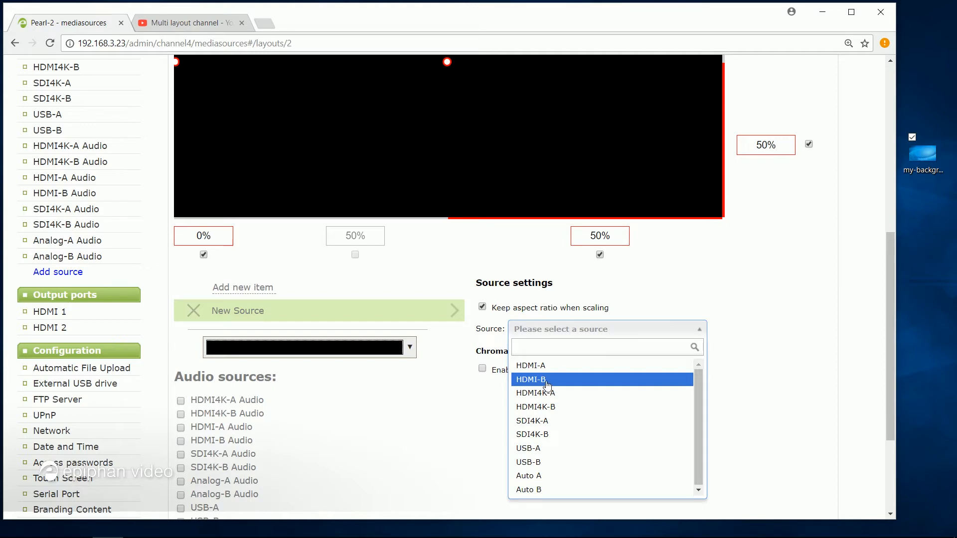
click(529, 379)
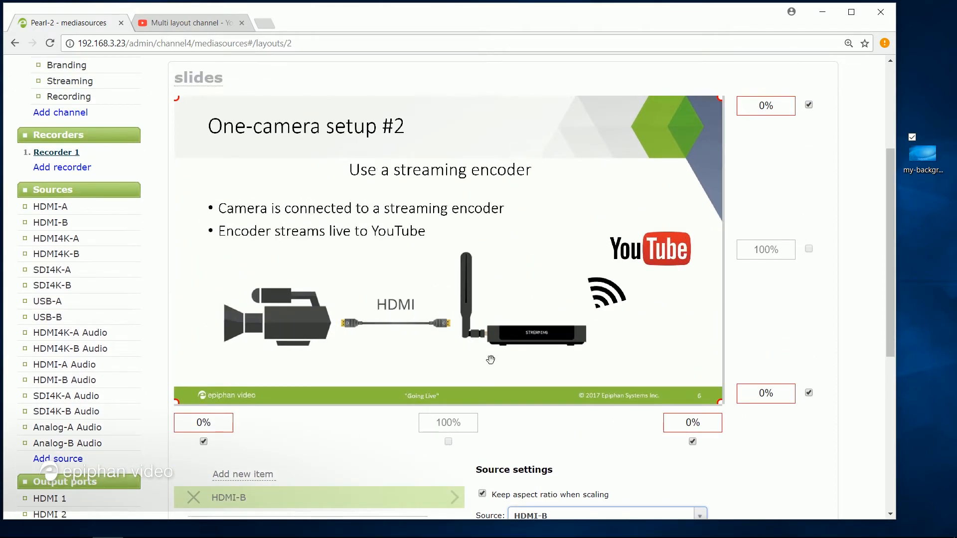
scroll(down, 3)
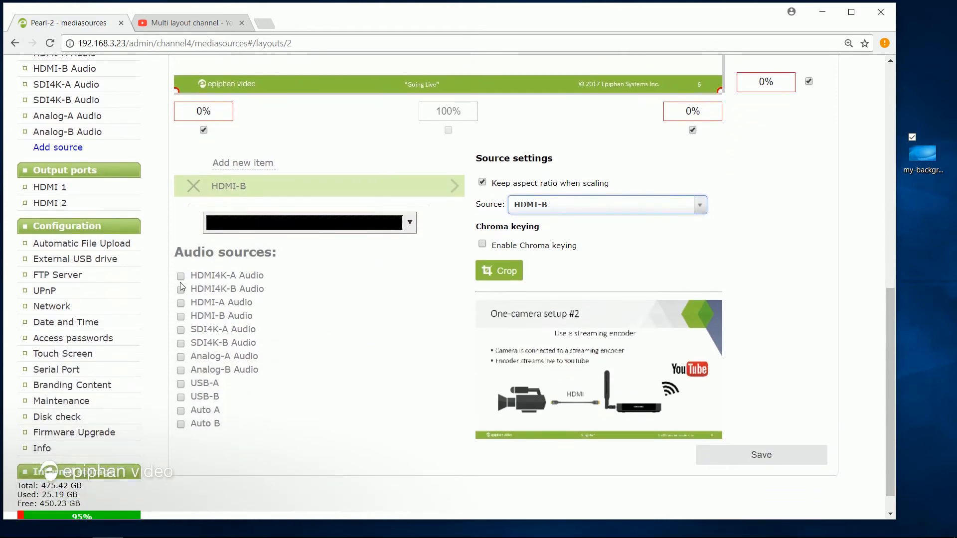
click(181, 289)
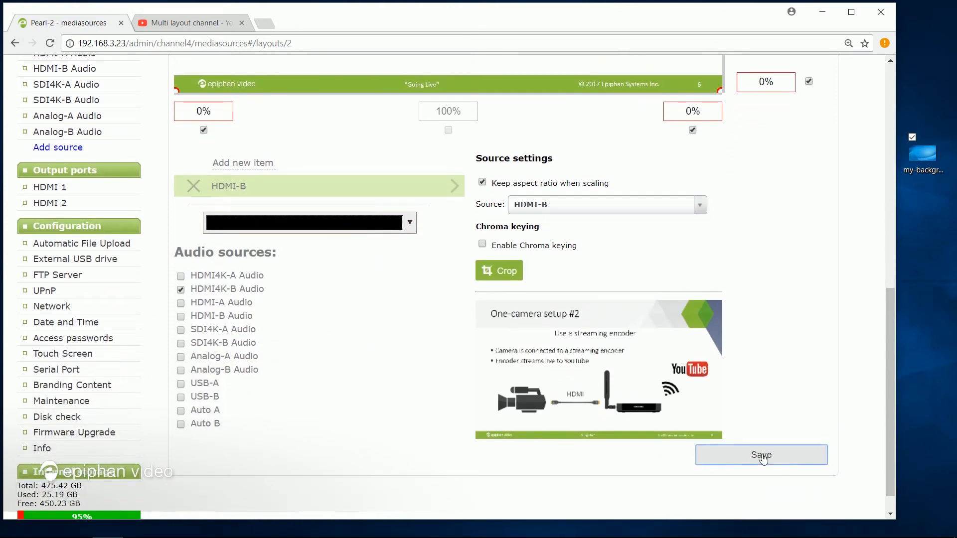
click(761, 455)
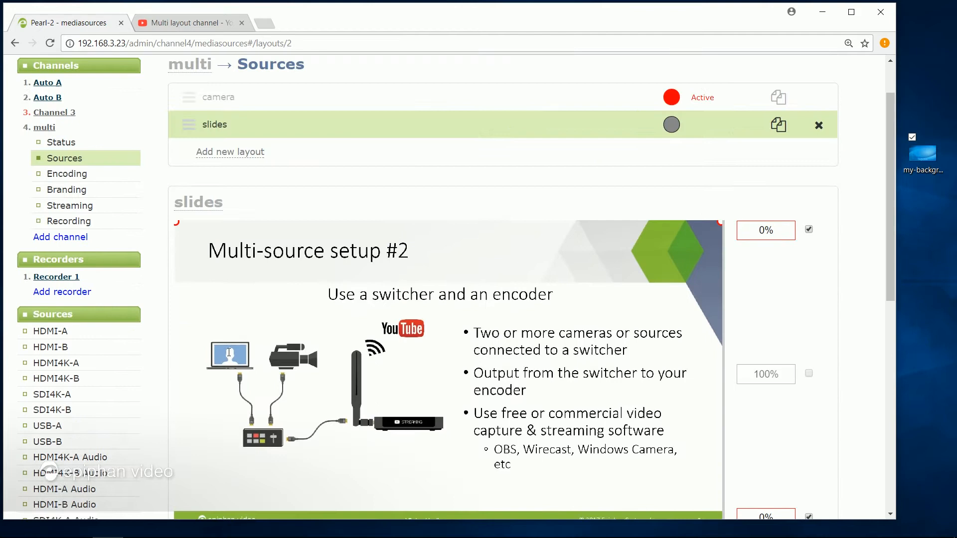
scroll(up, 3)
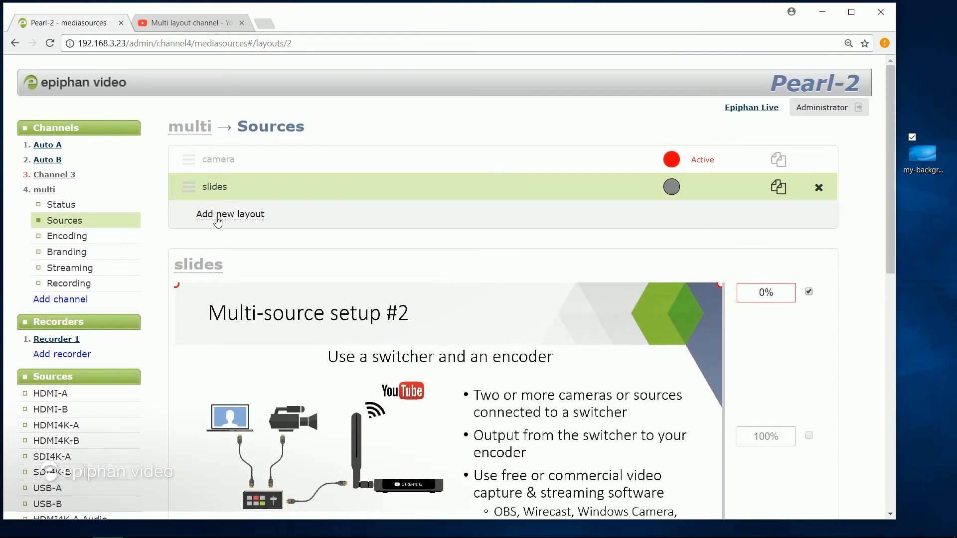
- Add a third layout to the multi channel and rename it 'pip'
click(230, 214)
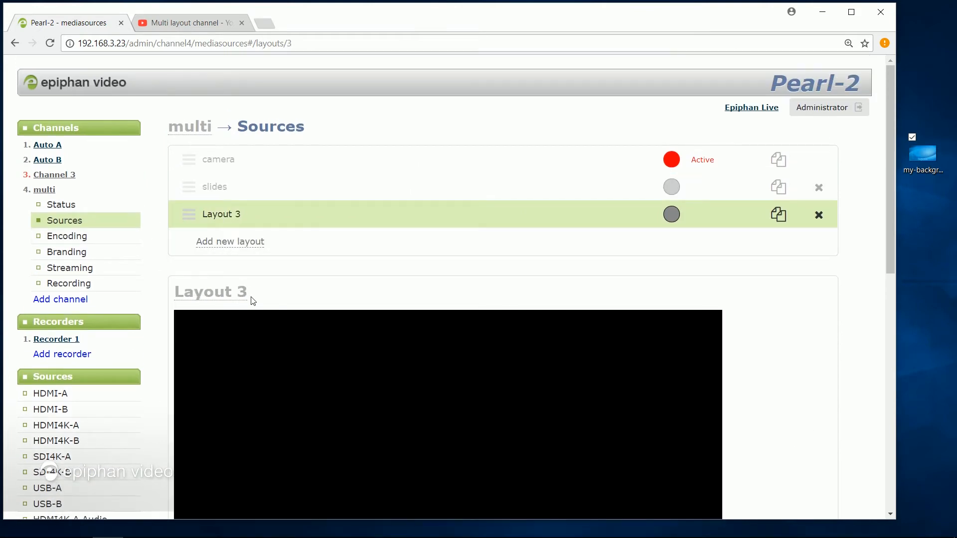
double_click(211, 291)
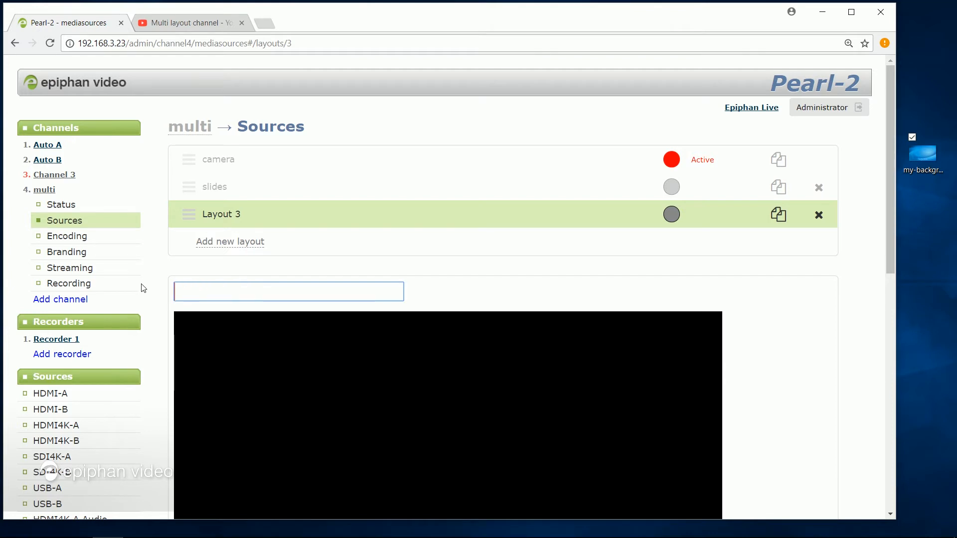
text(pip)
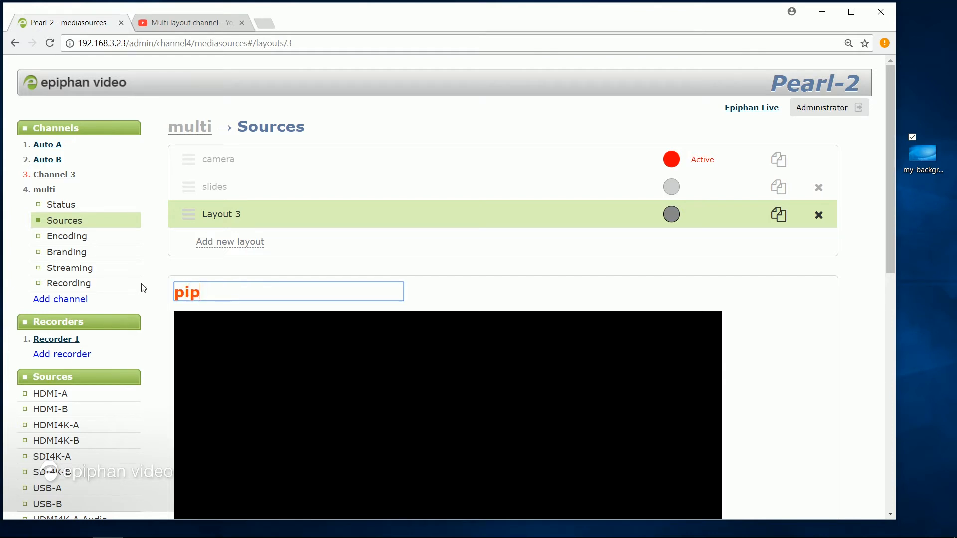
key(Return)
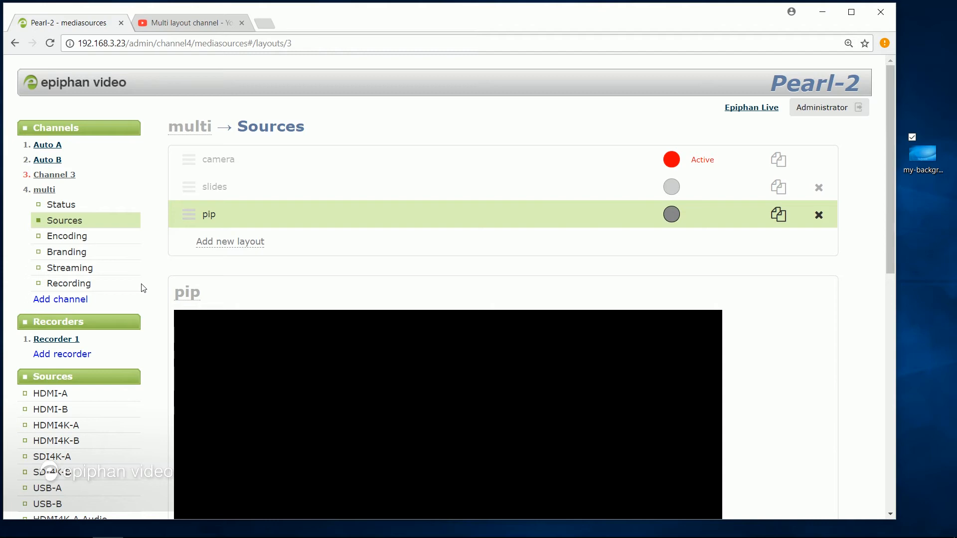
mouse_move(262, 219)
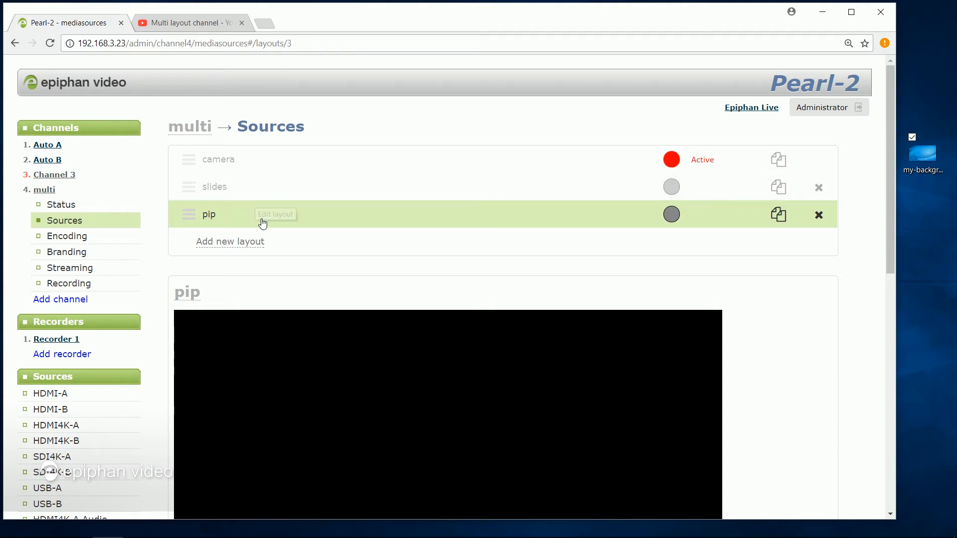
- Add the my-background (2).png picture to pip with all edges at 0% to fill the canvas
scroll(down, 3)
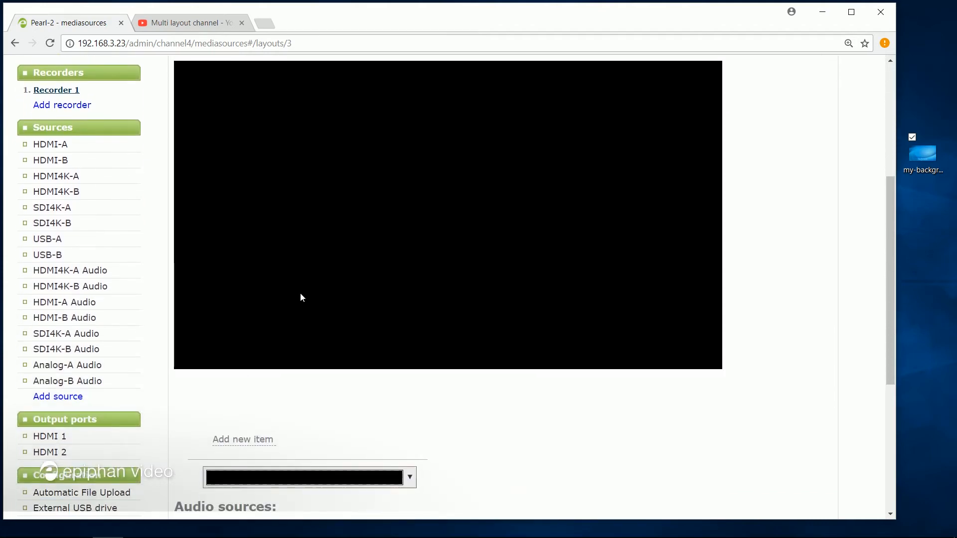
click(242, 439)
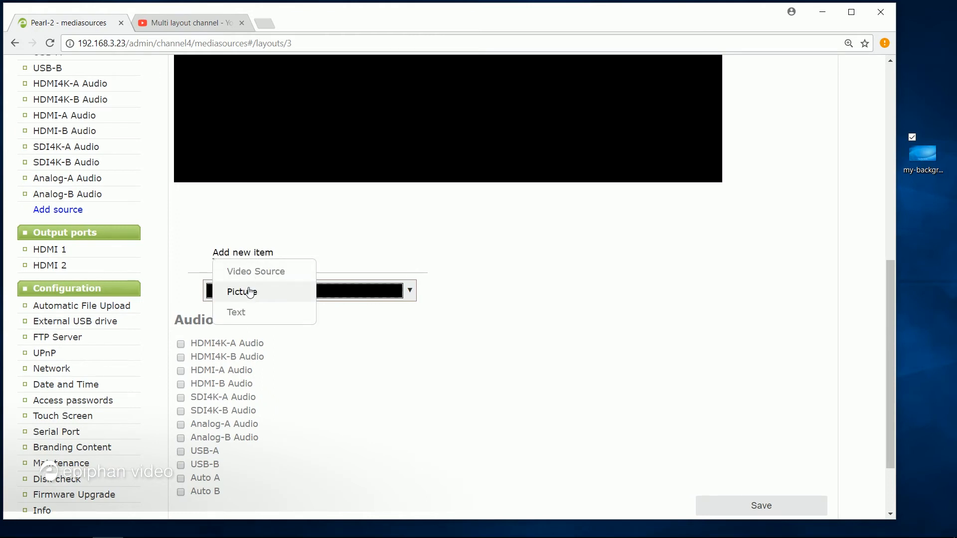
click(241, 292)
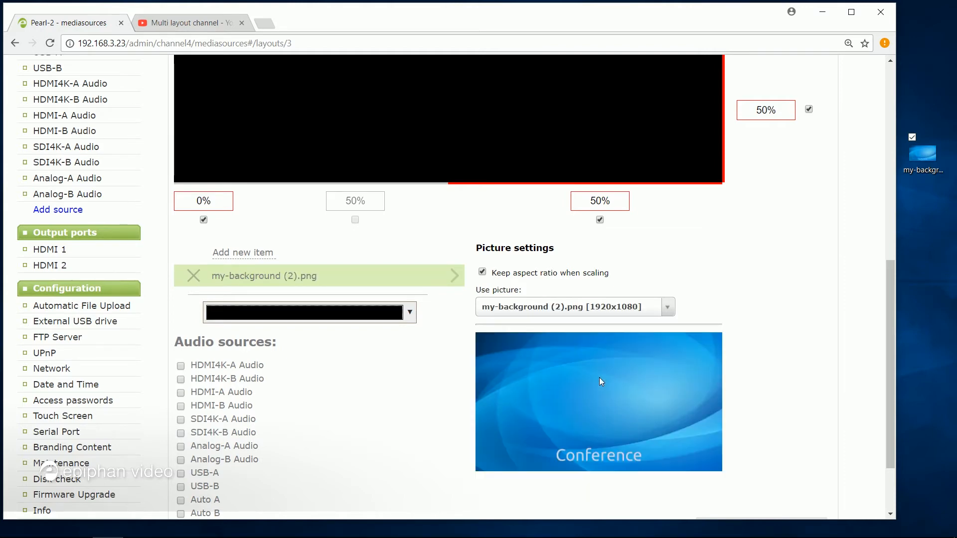
scroll(up, 3)
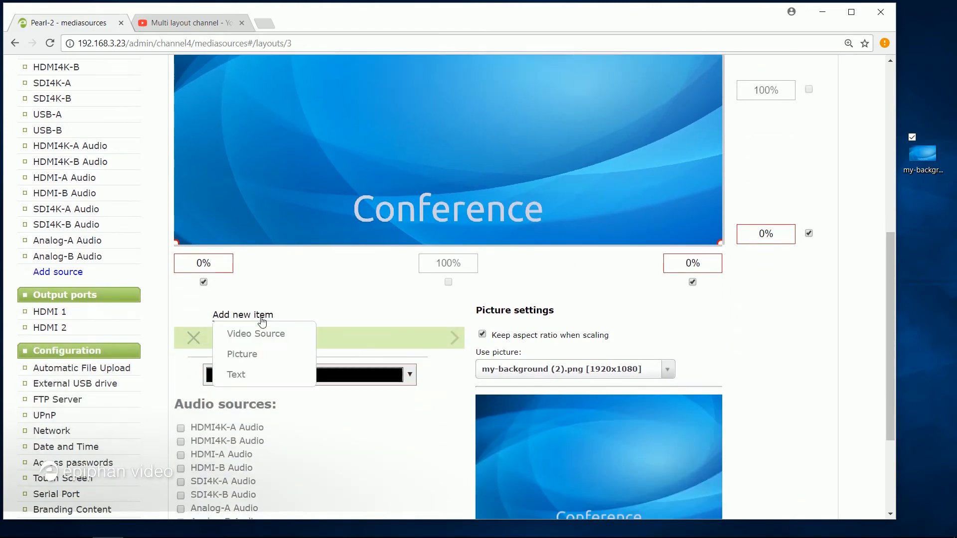
- Add HDMI-B slides and the HDMI4K-A camera as video sources over the background picture
click(255, 333)
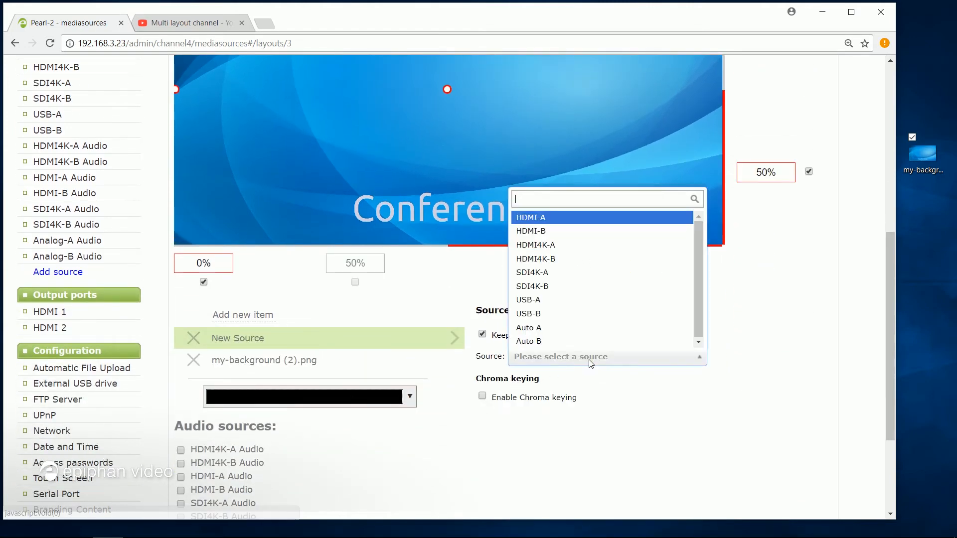
click(531, 230)
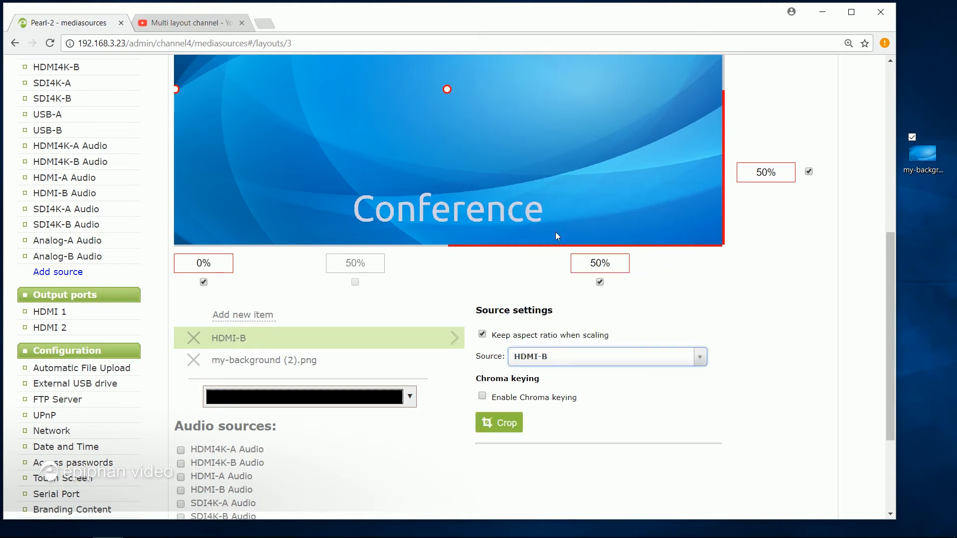
scroll(up, 3)
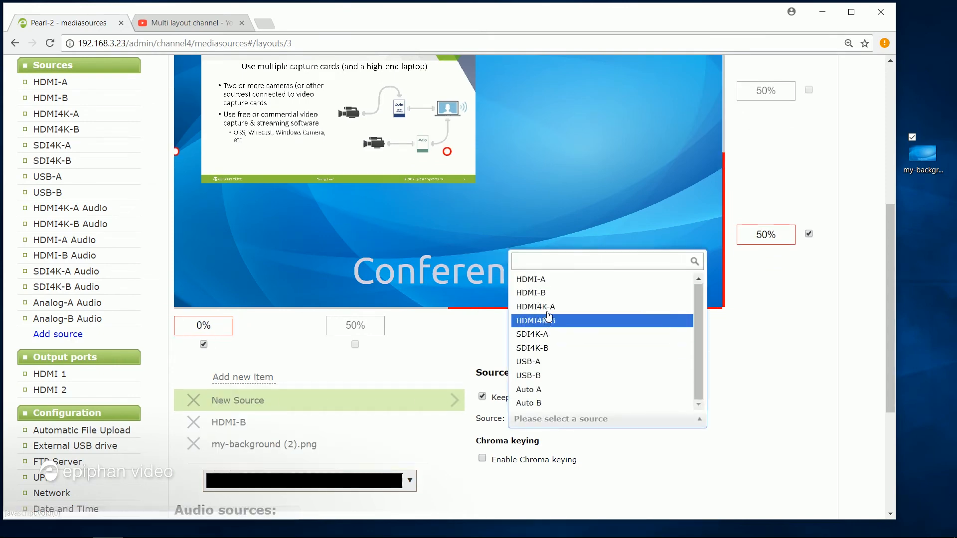
click(536, 320)
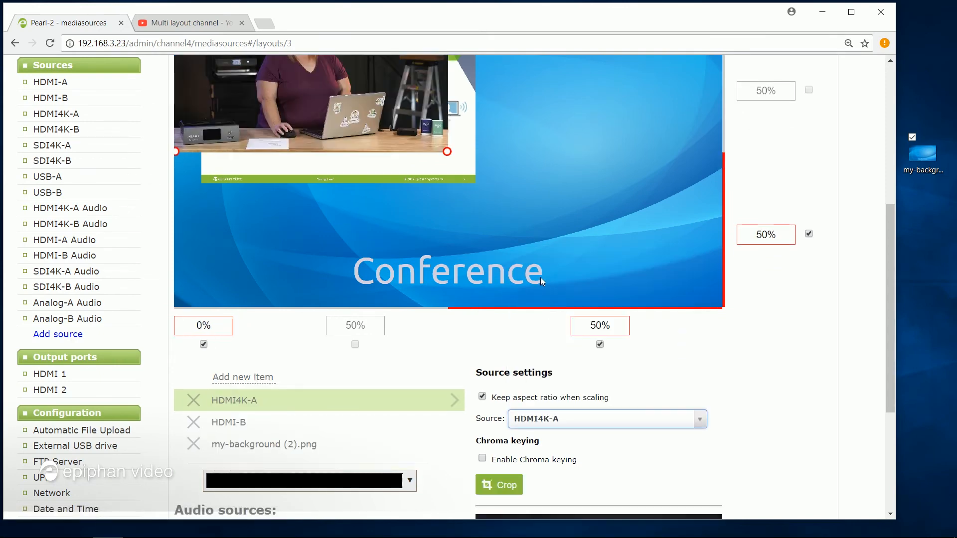
scroll(down, 3)
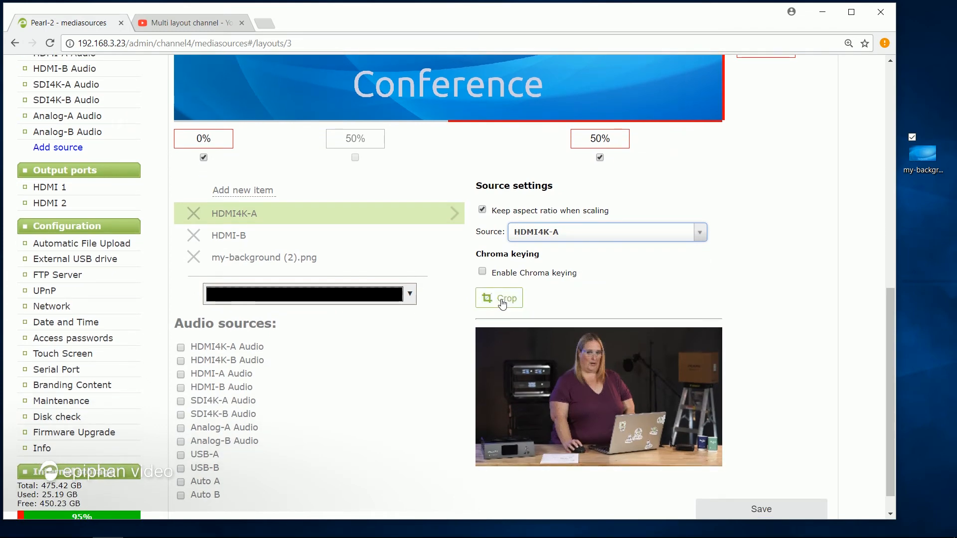
- Crop HDMI4K-A to a 1 x 1 square framed around the presenter
click(498, 298)
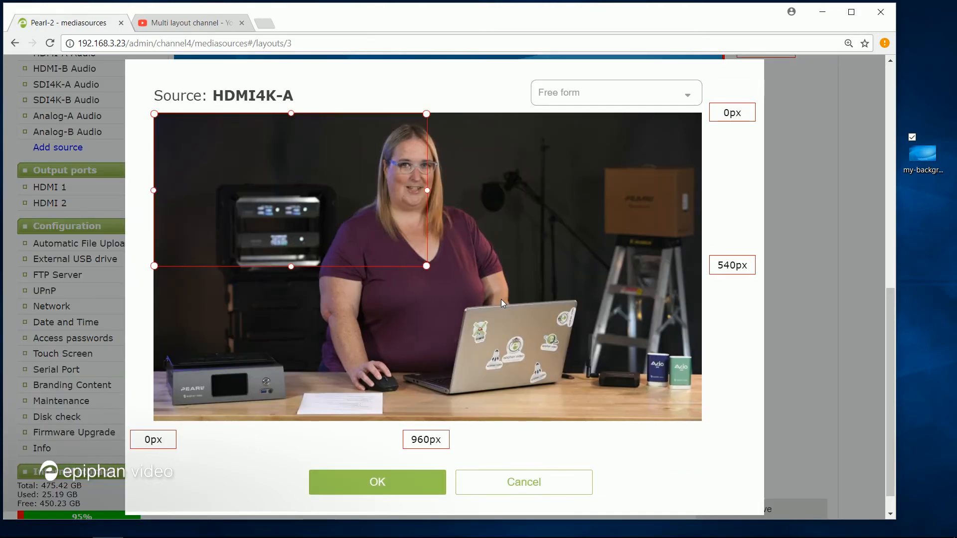
click(615, 91)
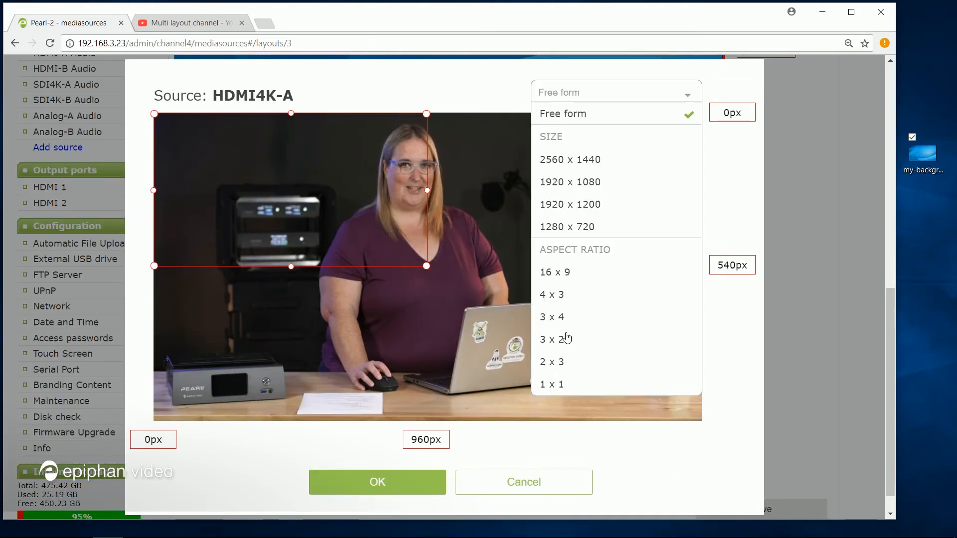
click(552, 384)
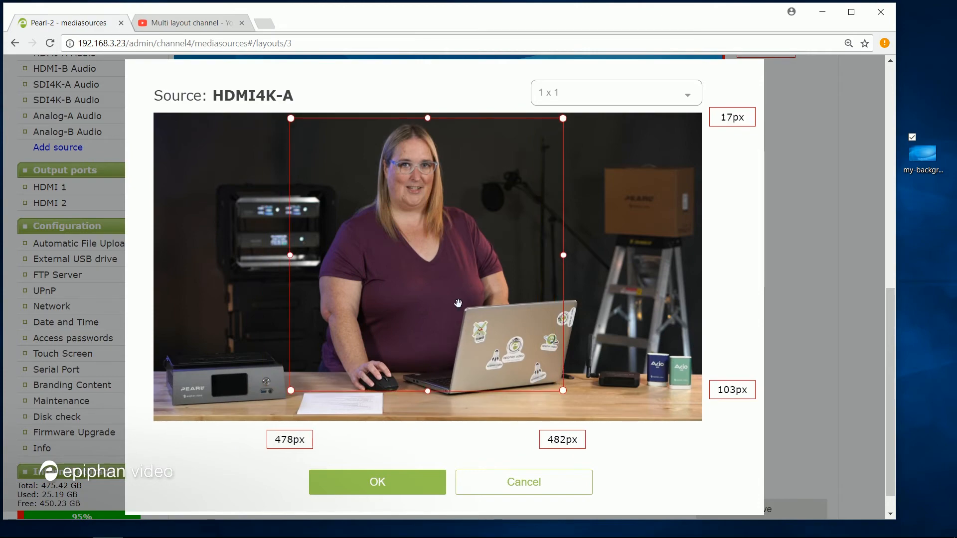
click(377, 481)
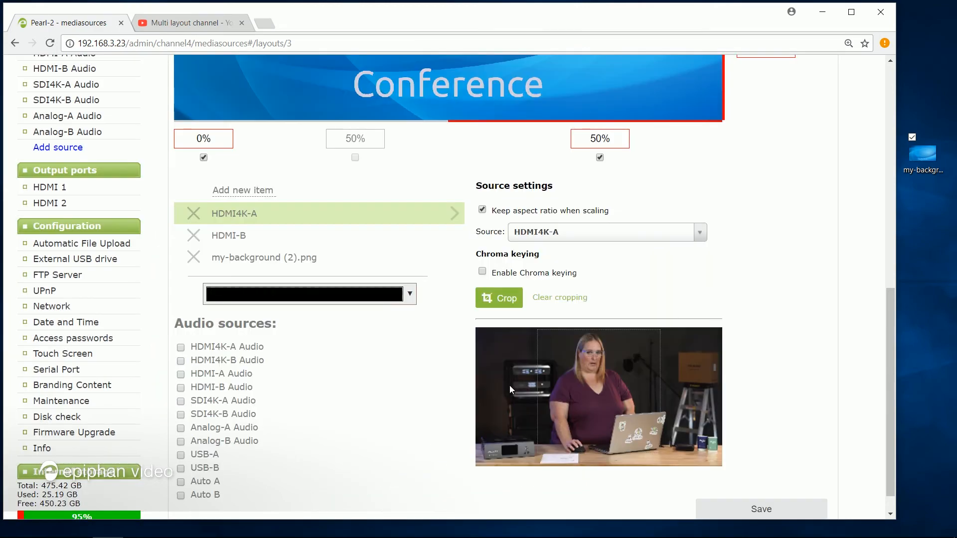
- Place slides left and the square camera inset right, then tick an audio source
scroll(up, 3)
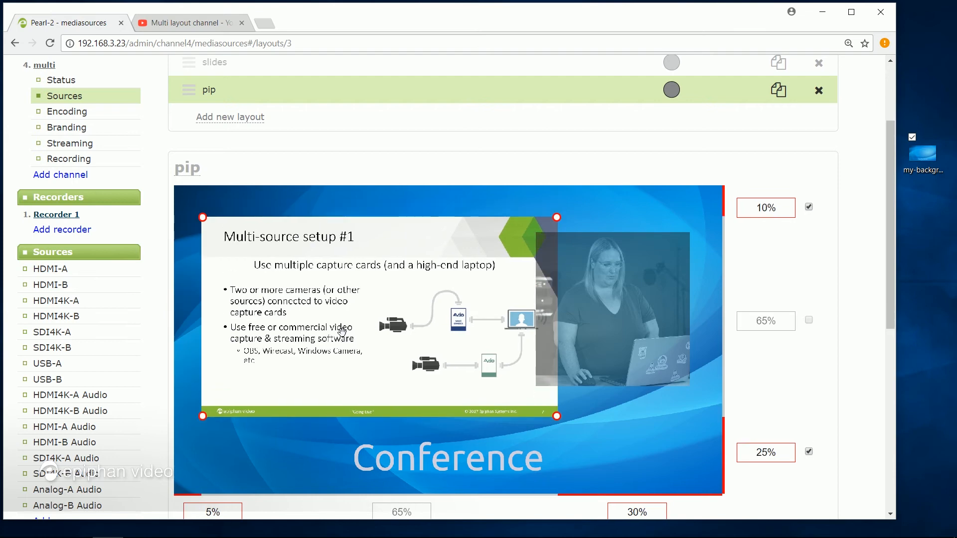
mouse_move(420, 298)
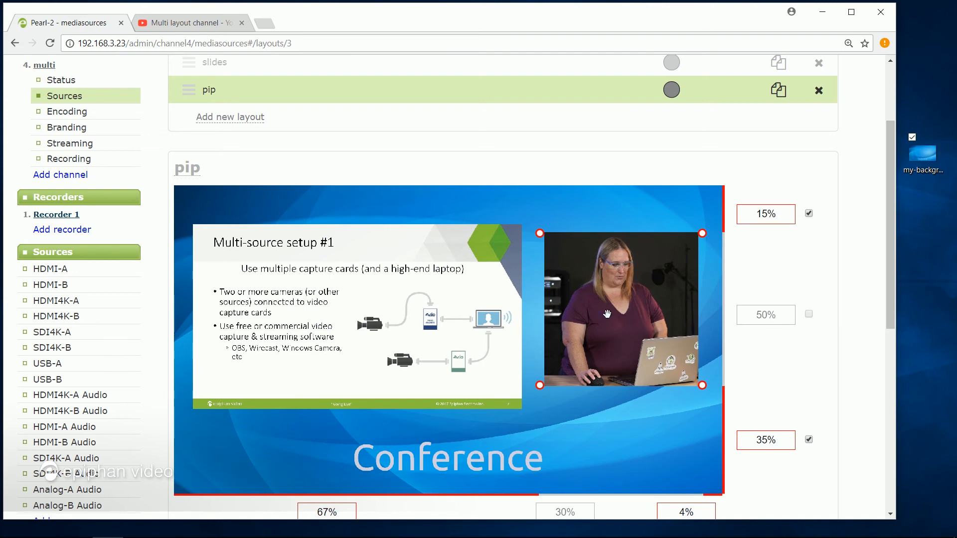
scroll(down, 3)
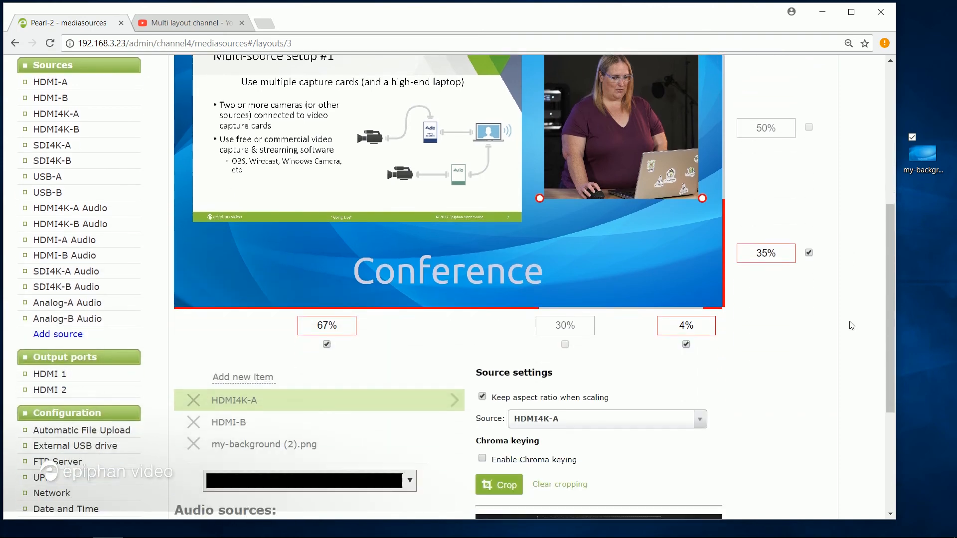
scroll(down, 3)
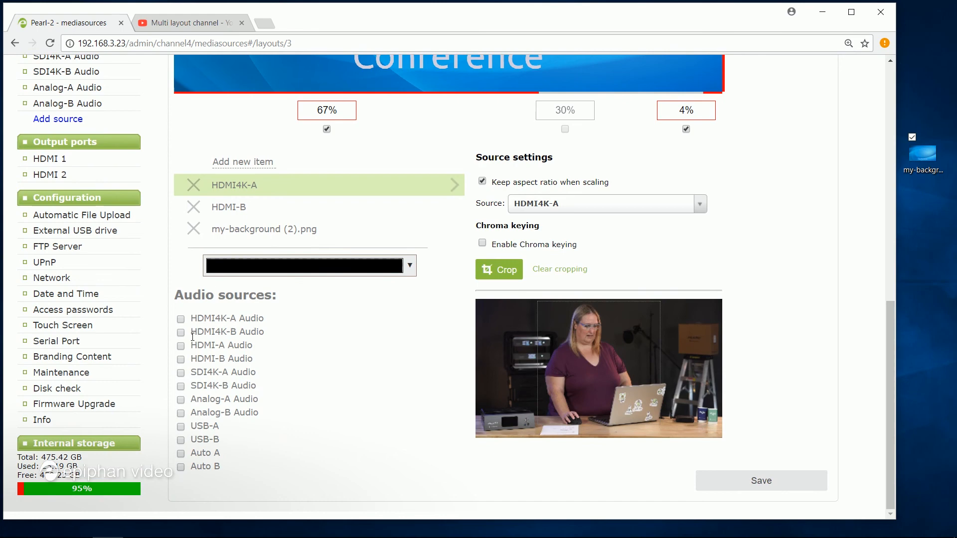
click(182, 331)
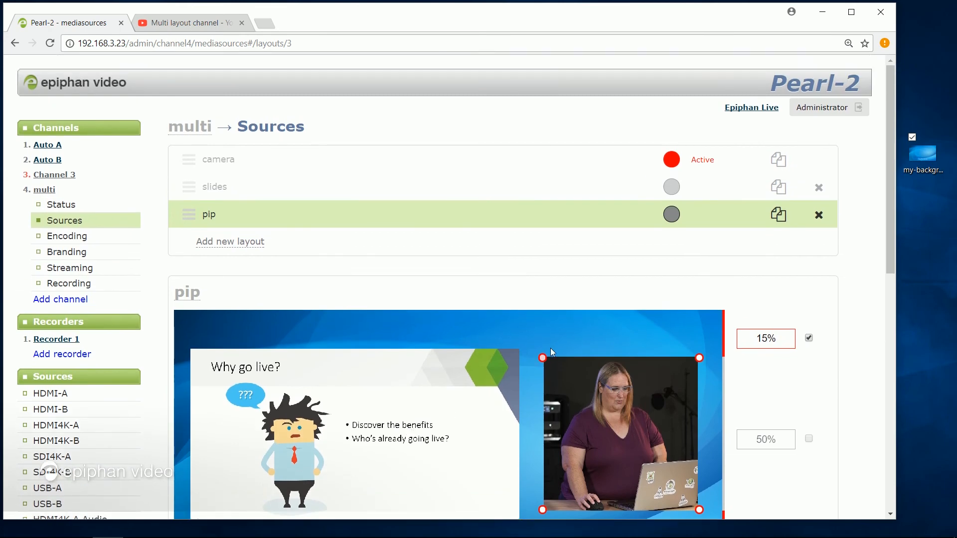
mouse_move(777, 178)
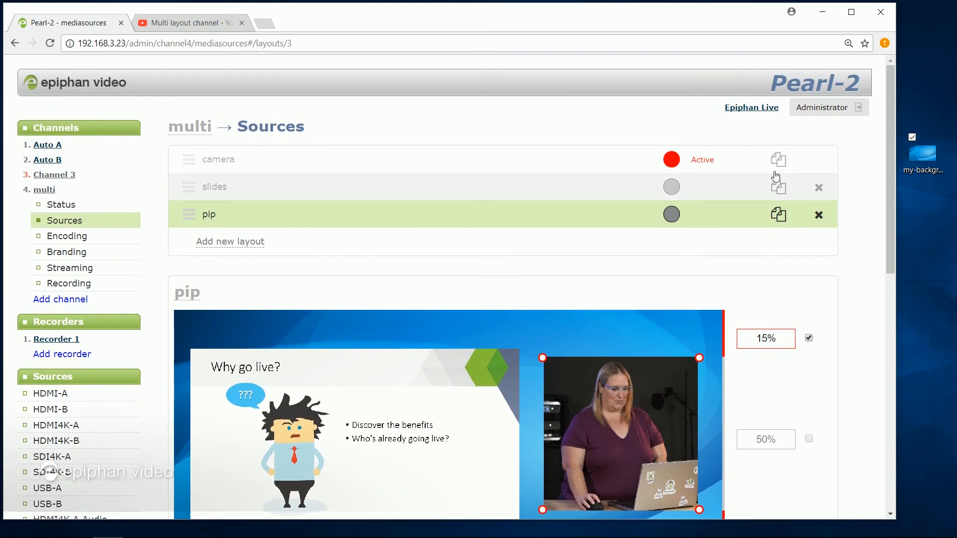
mouse_move(671, 159)
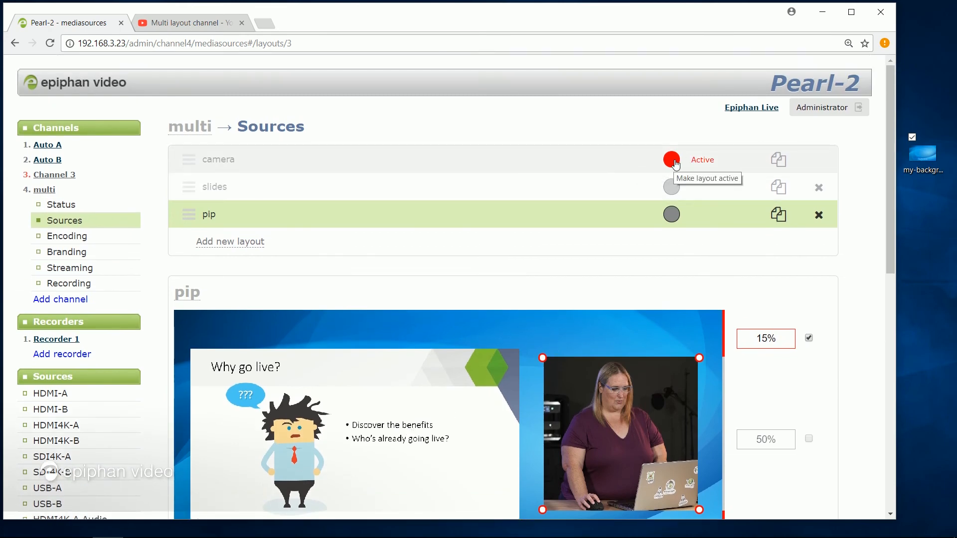
mouse_move(679, 234)
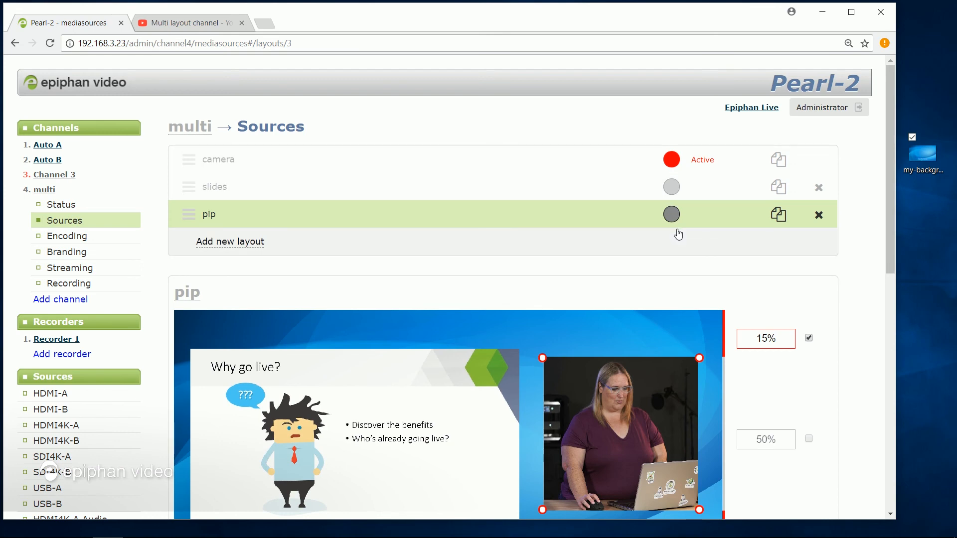
mouse_move(674, 234)
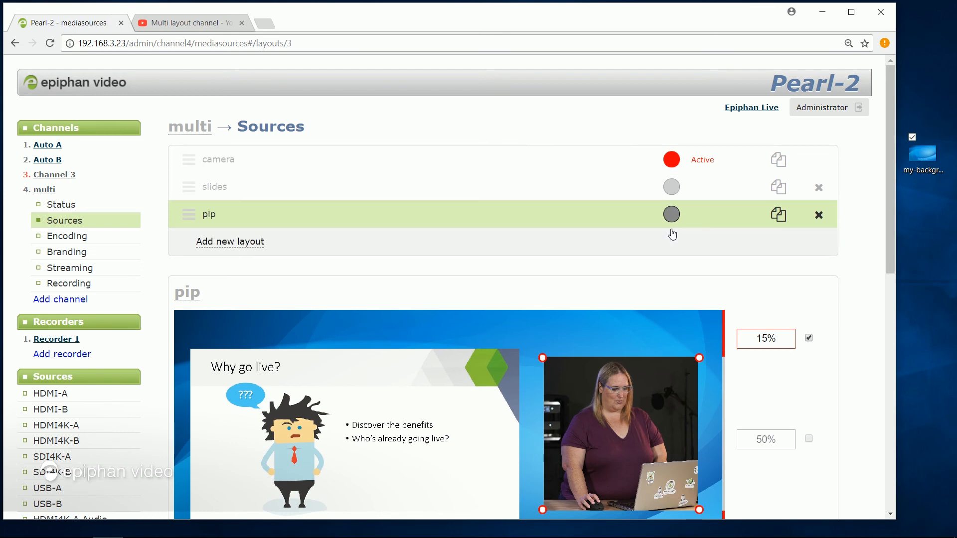